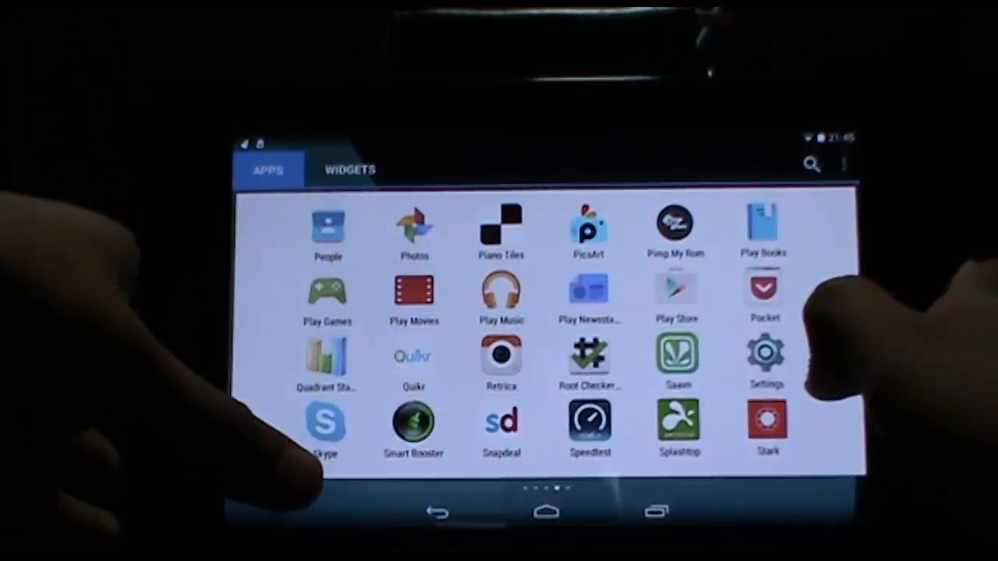
Swipe to the last app drawer page where SuperSU is listed.
scroll(left, 3)
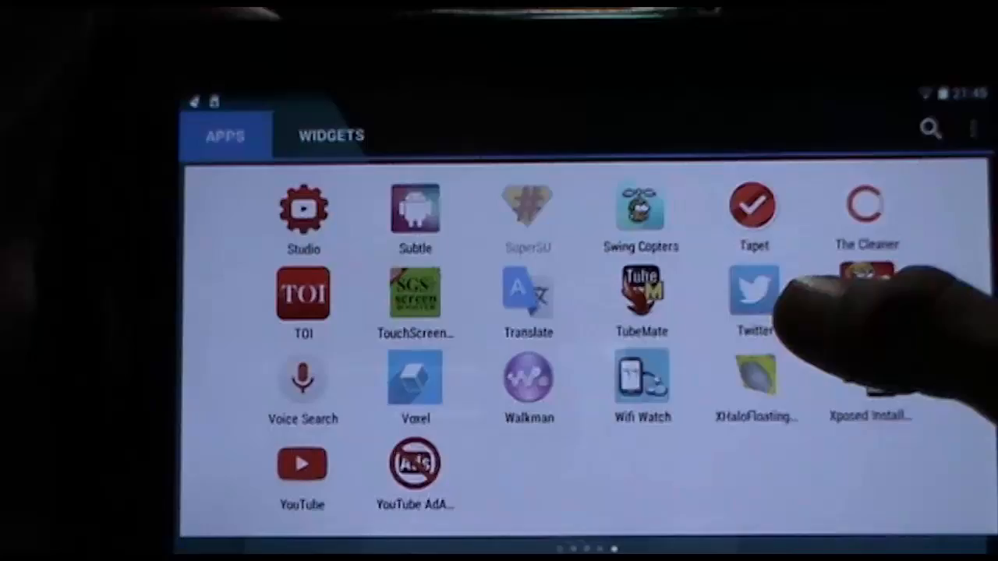
Launch SuperSU to see its Apps tab reporting no apps configured, then return to the app list.
click(527, 210)
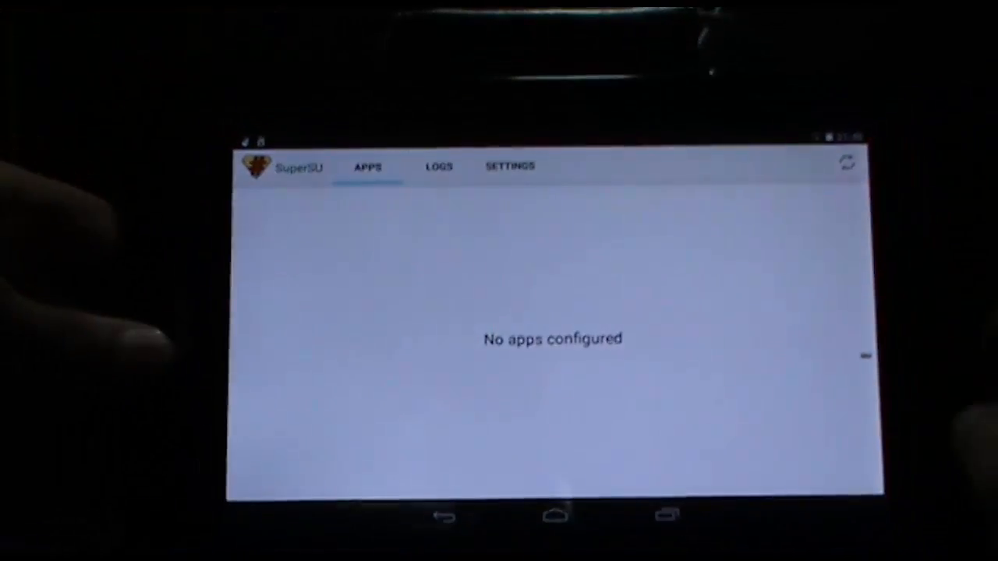
click(510, 165)
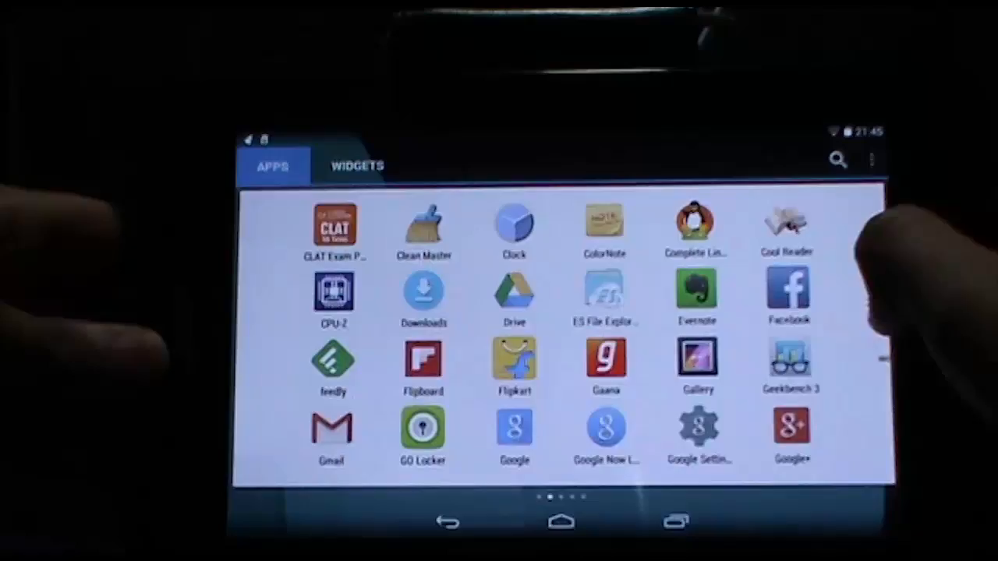
scroll(left, 3)
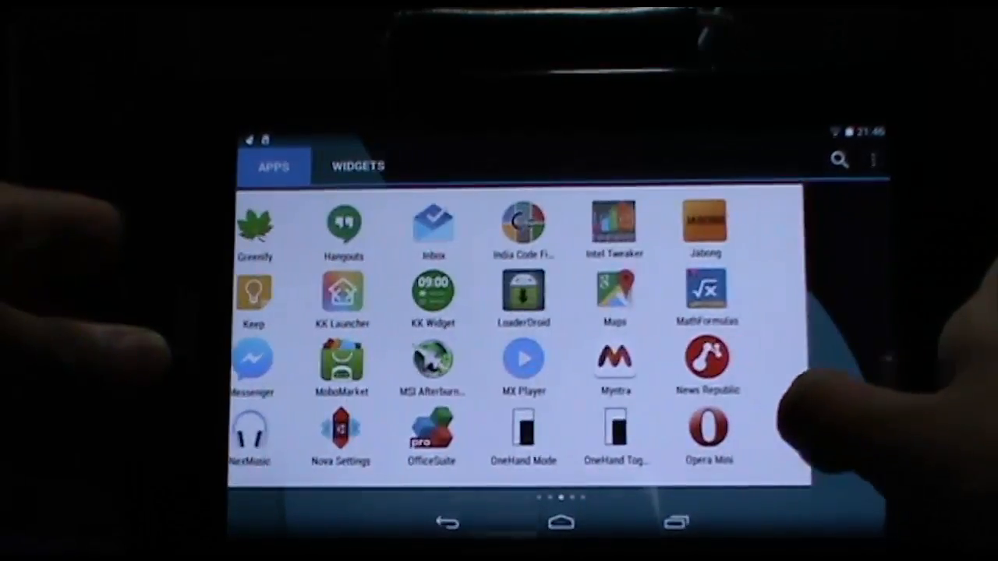